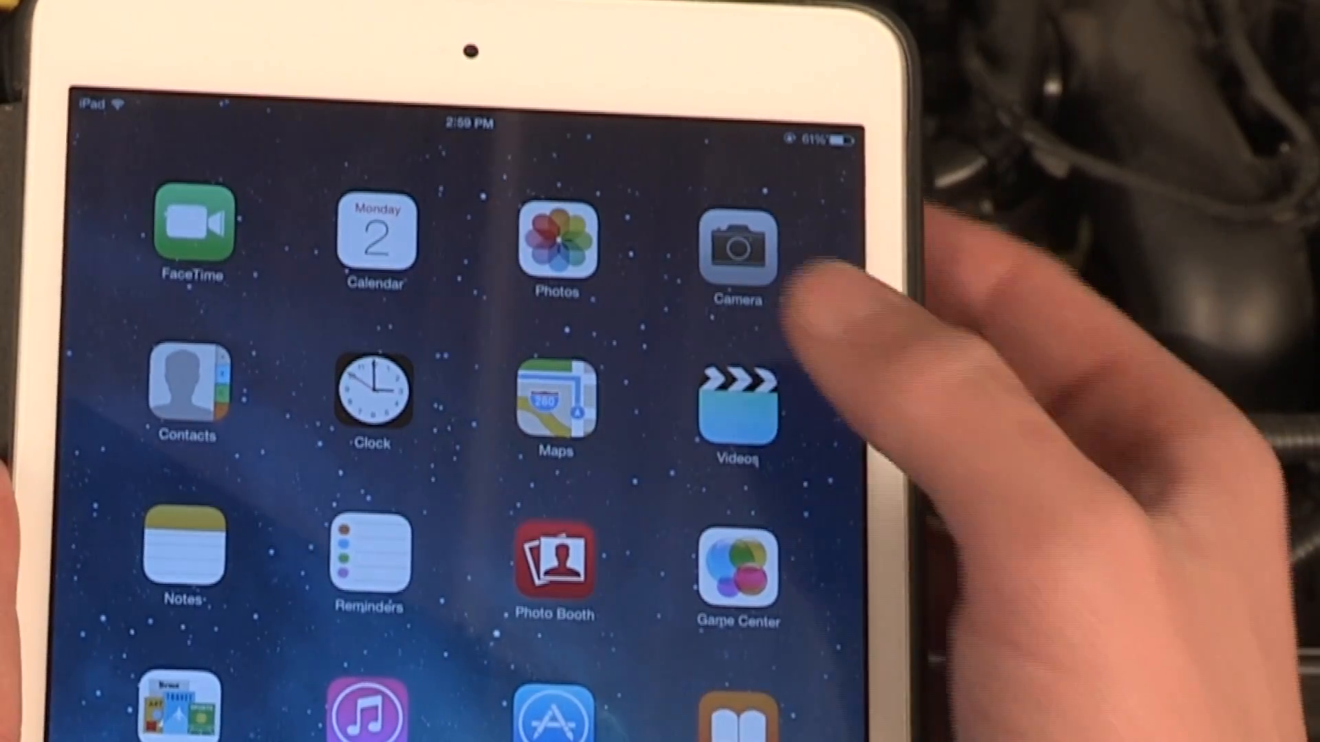
Step: Check for an available iOS software update under Settings > General
left_click(735, 253)
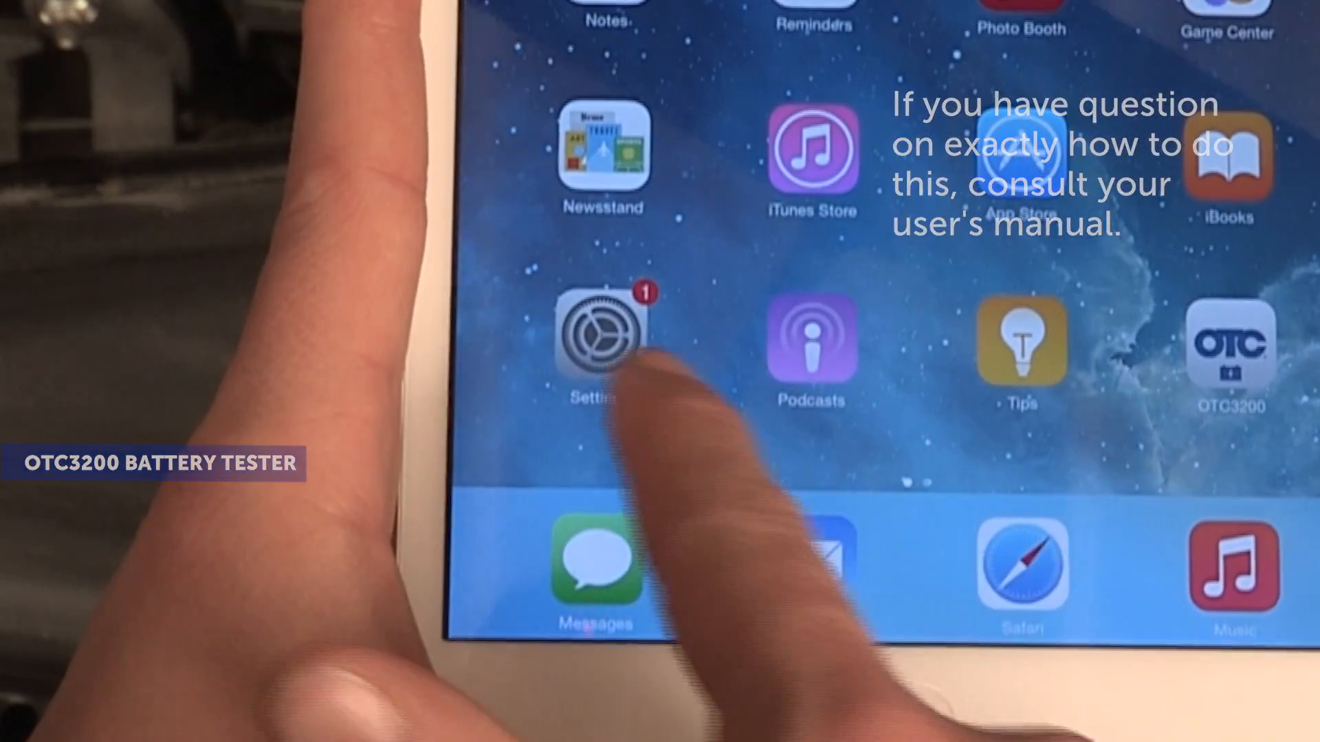
left_click(594, 341)
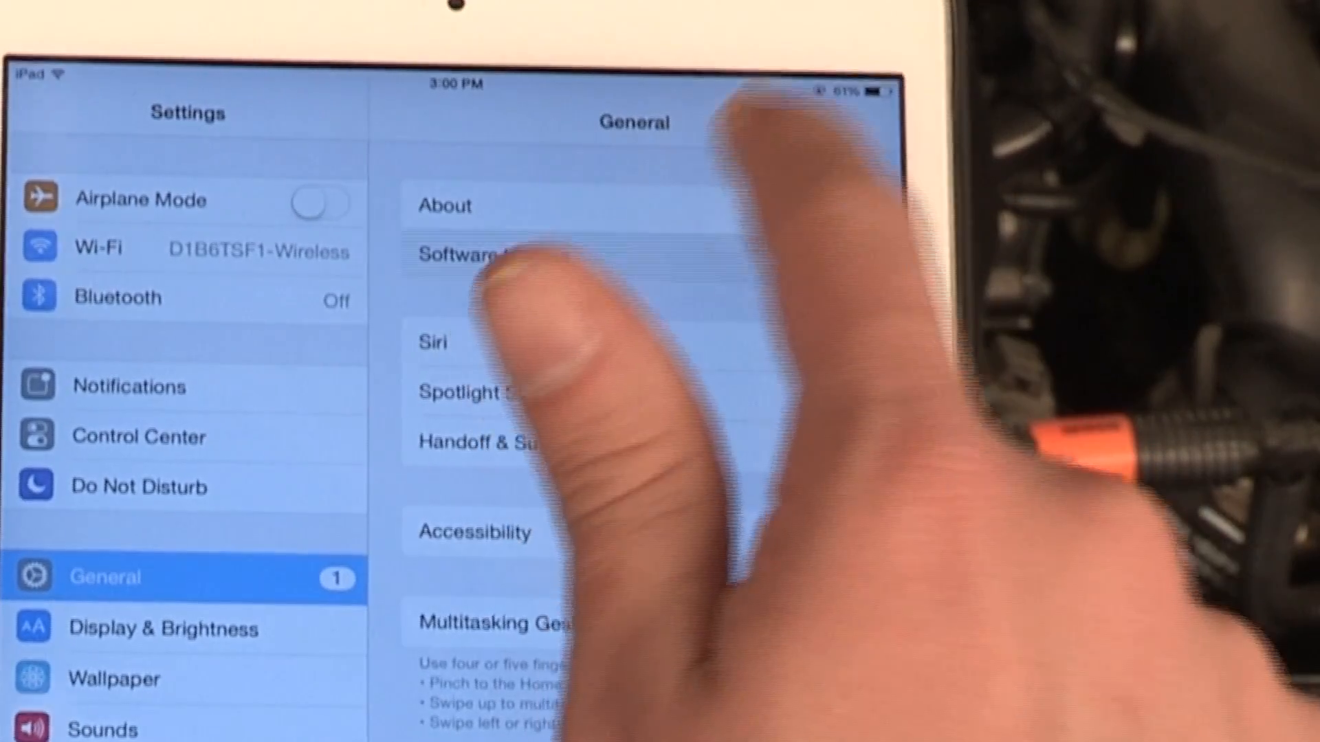
left_click(471, 255)
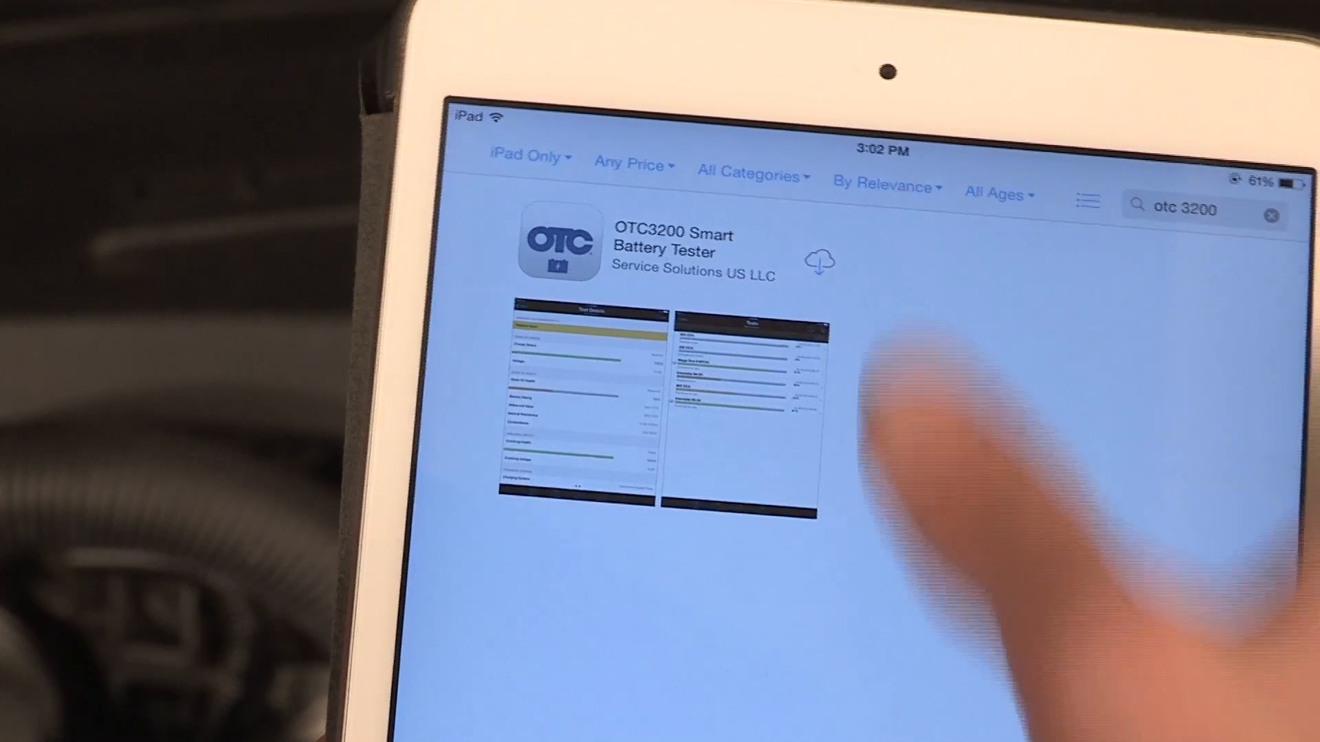
Step: Install the OTC3200 Smart Battery Tester app from the App Store and launch it
left_click(818, 261)
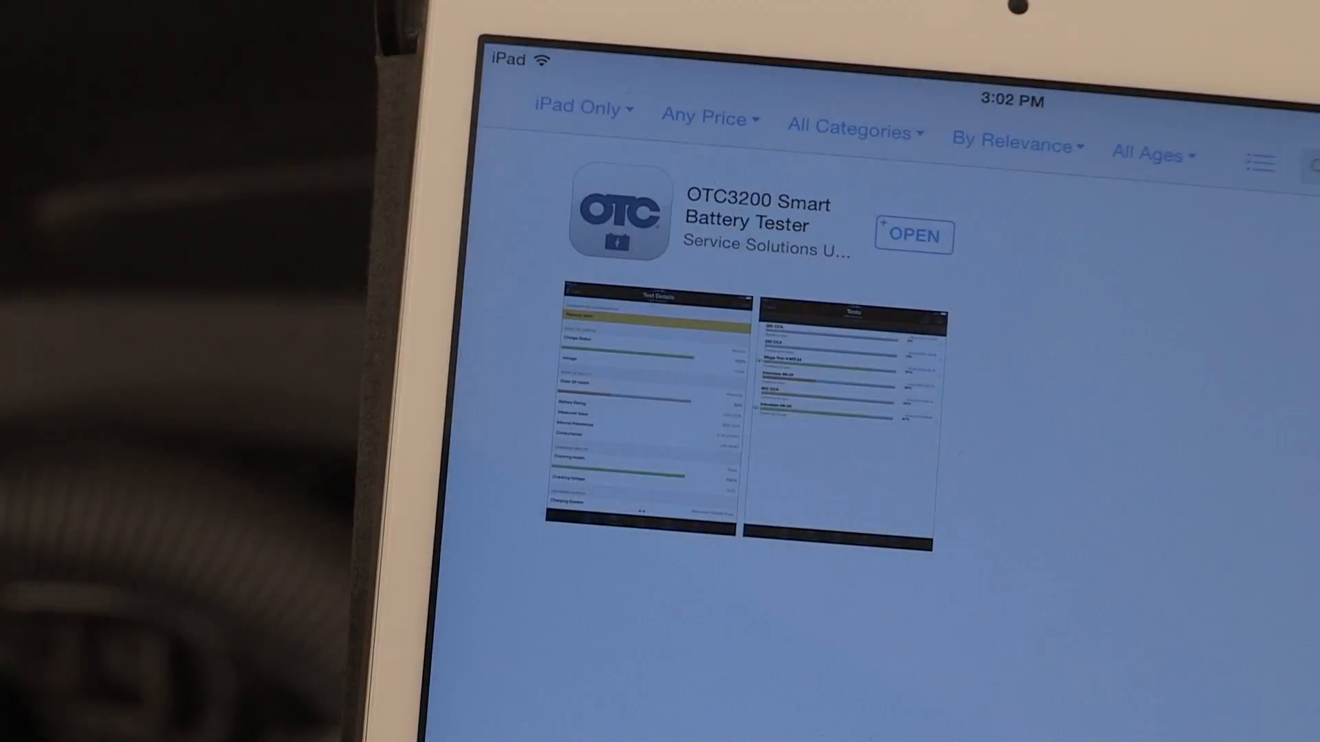
left_click(912, 235)
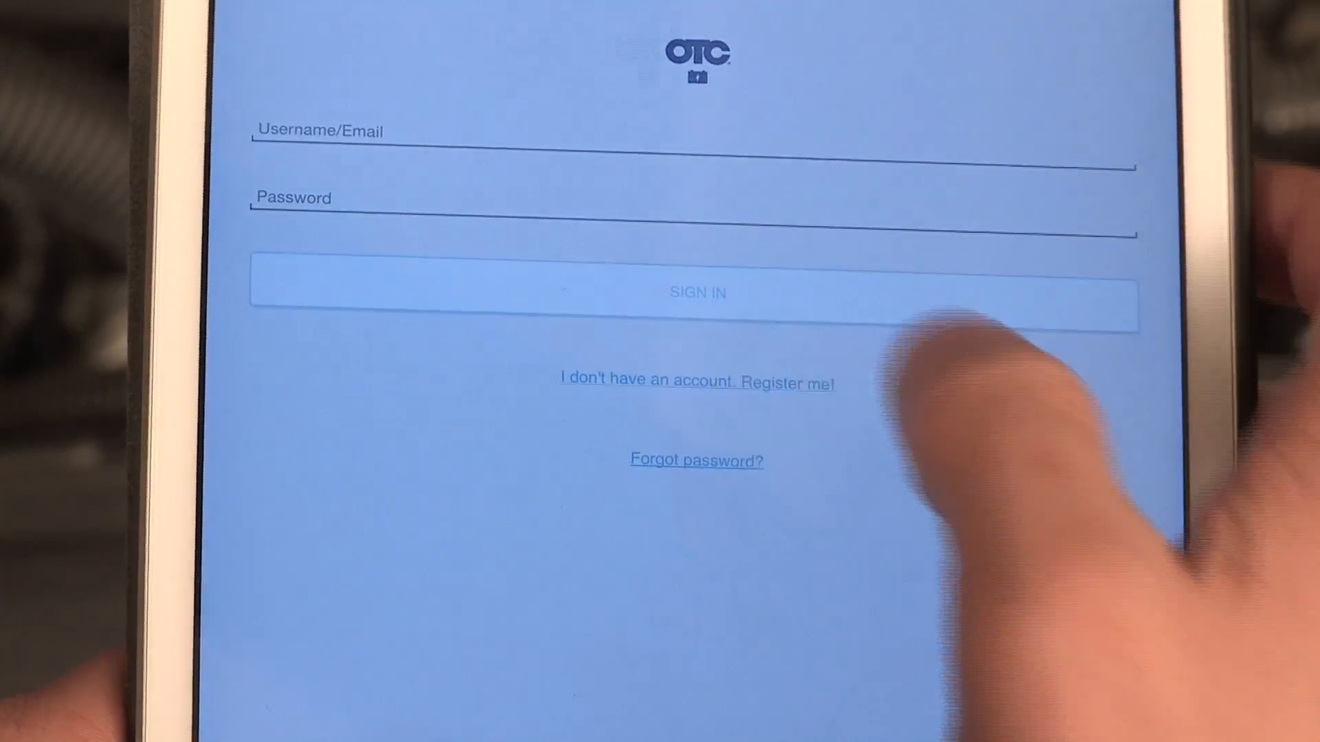
Step: Register a new OTC3200 account with address details and no join code
left_click(696, 380)
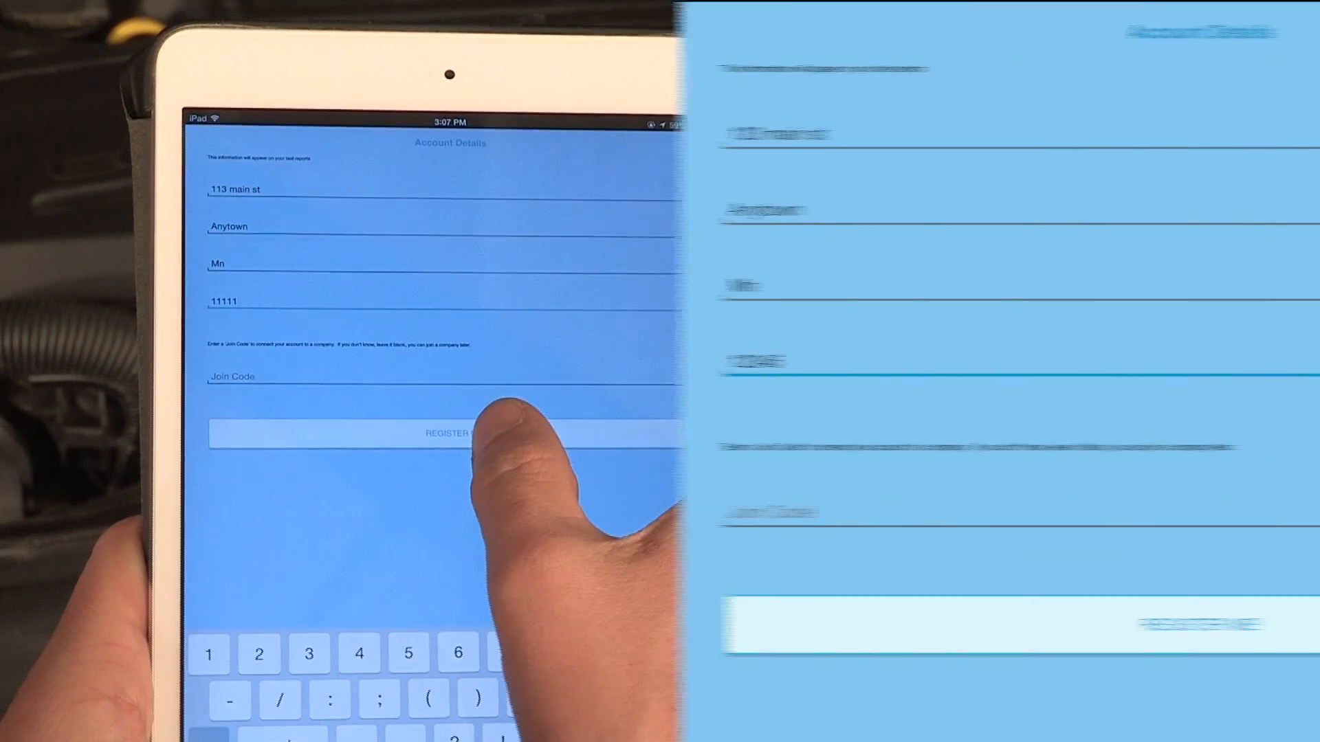
left_click(451, 433)
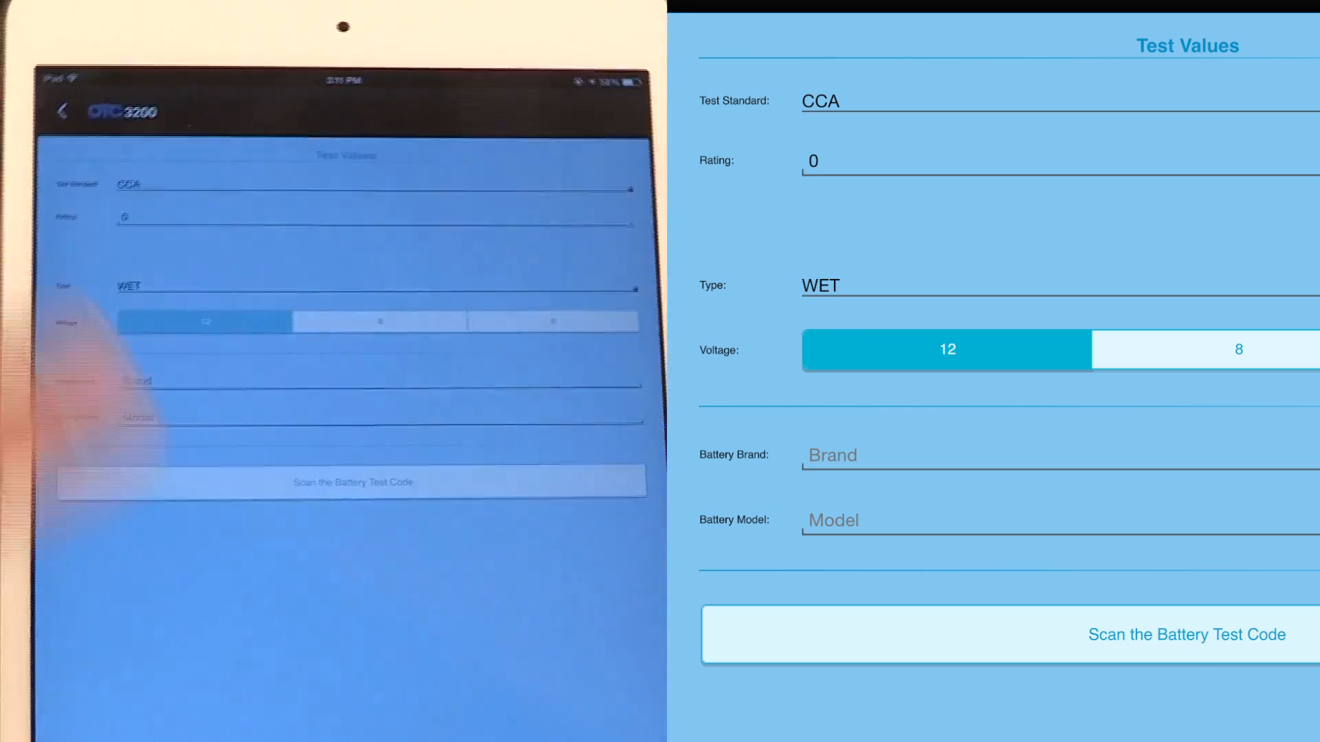
Step: Choose CCA as the test standard and enter a rating of 0700
left_click(167, 185)
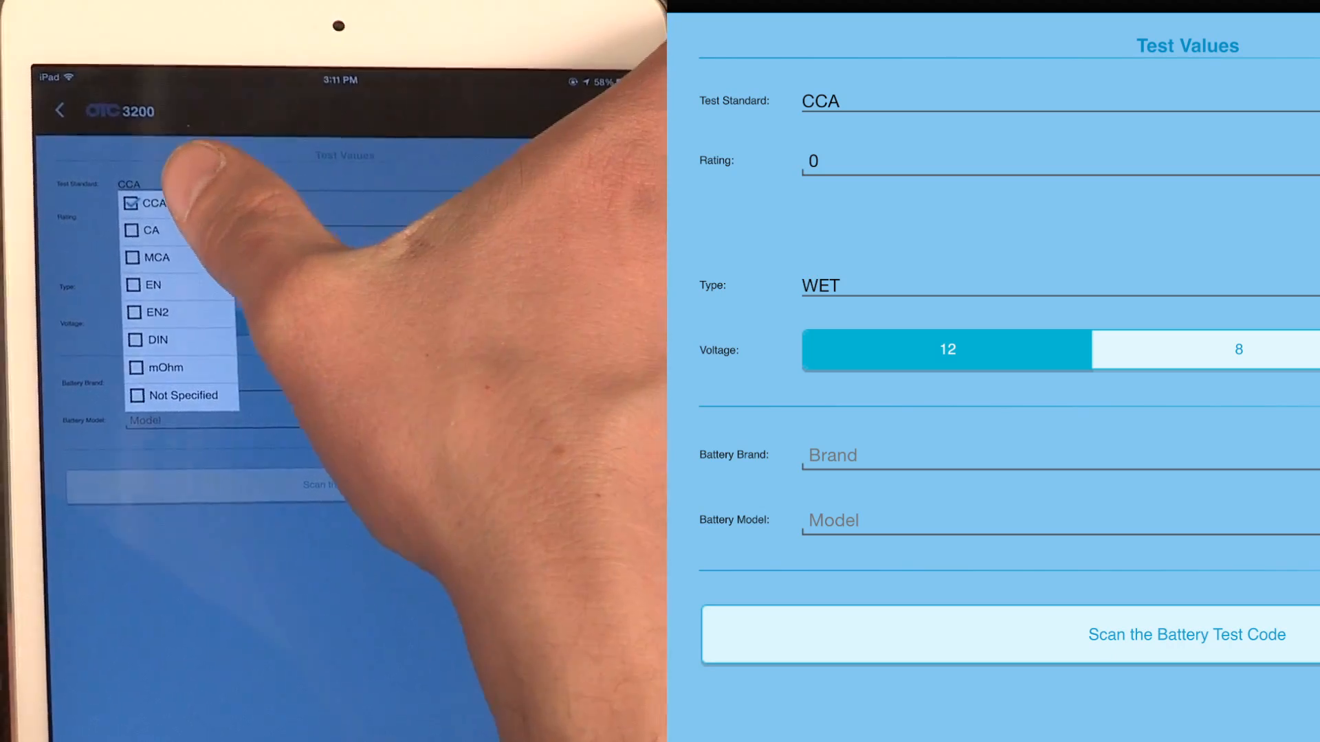
left_click(153, 204)
type("700")
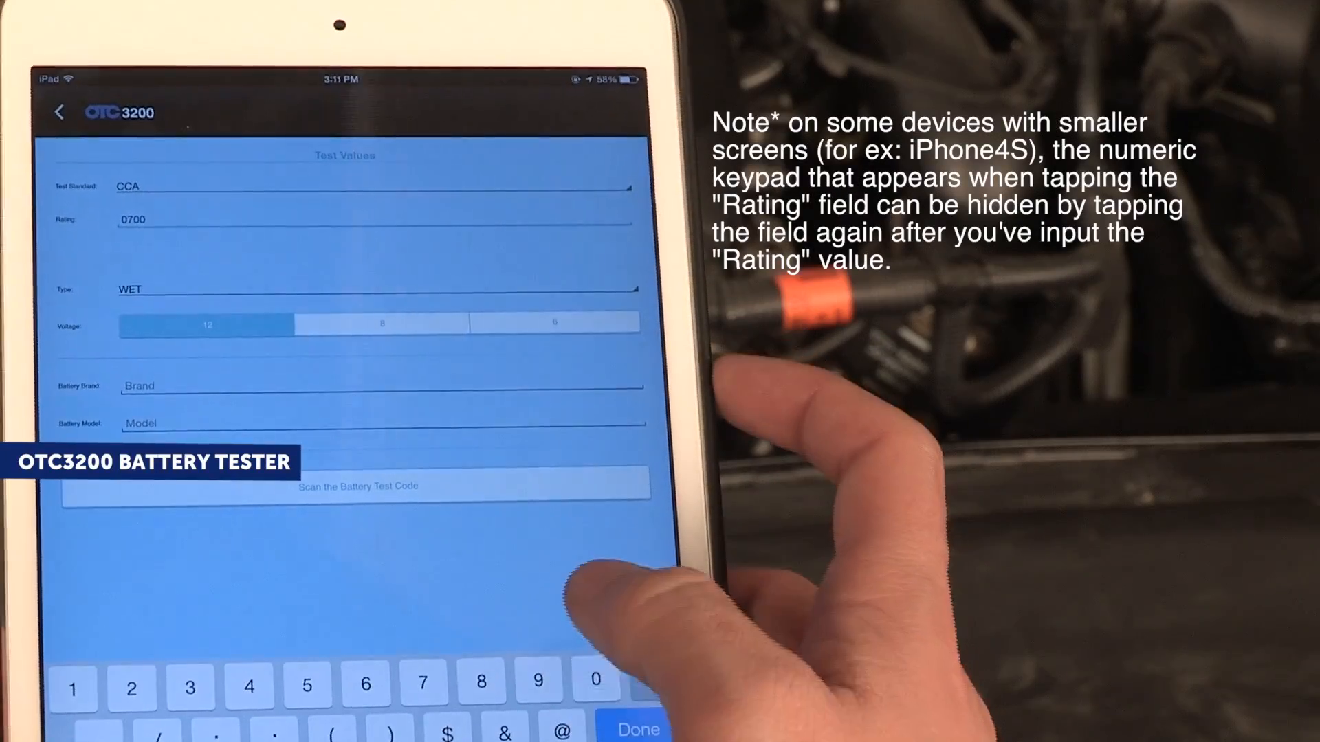
left_click(633, 729)
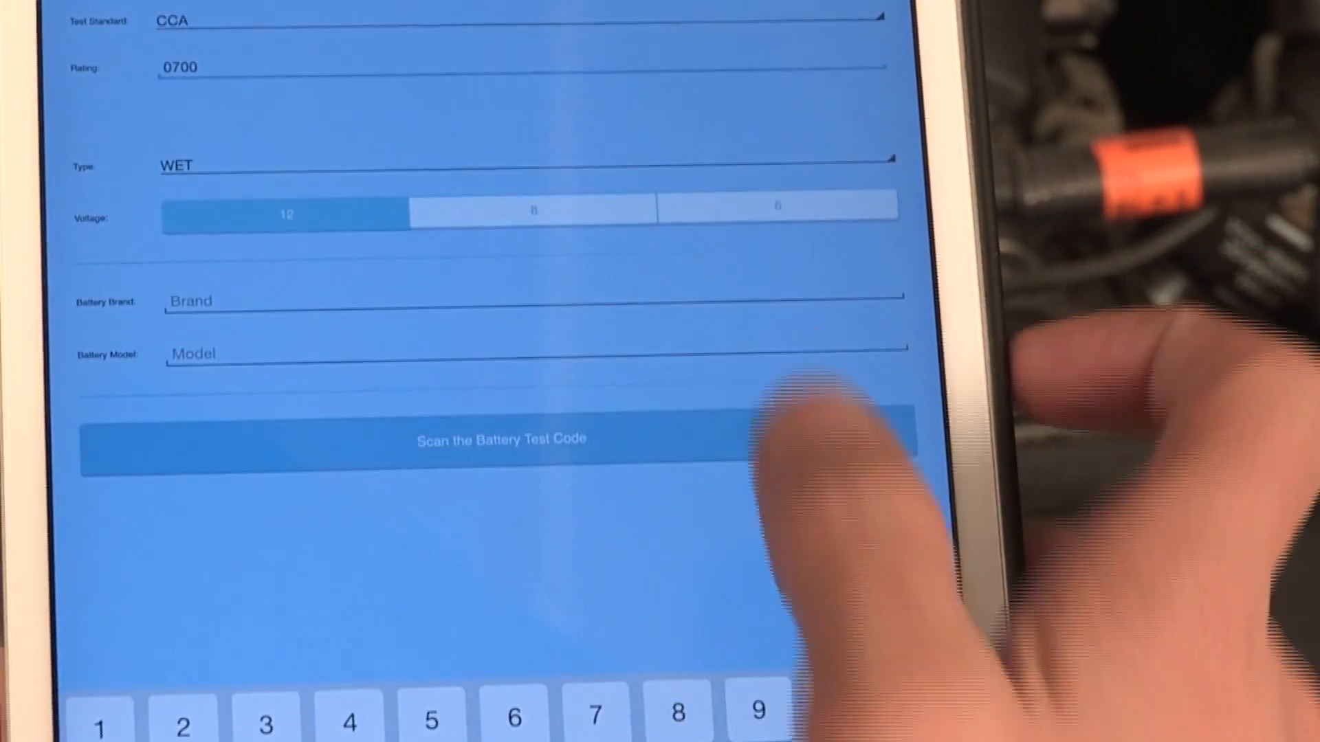
Step: Start scanning the battery test code for the 700 CCA 12 V wet battery test
left_click(505, 439)
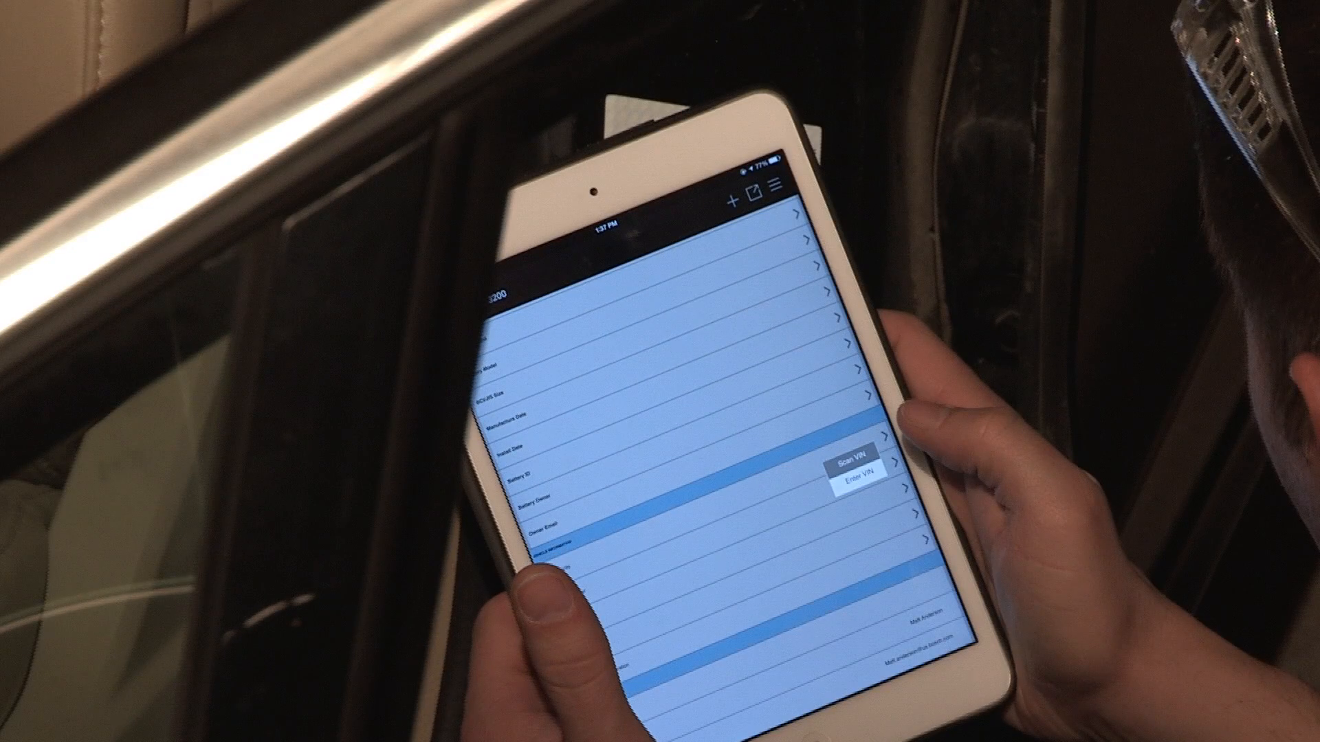
Step: Add the vehicle's VIN to the battery test report via the VIN row
left_click(853, 456)
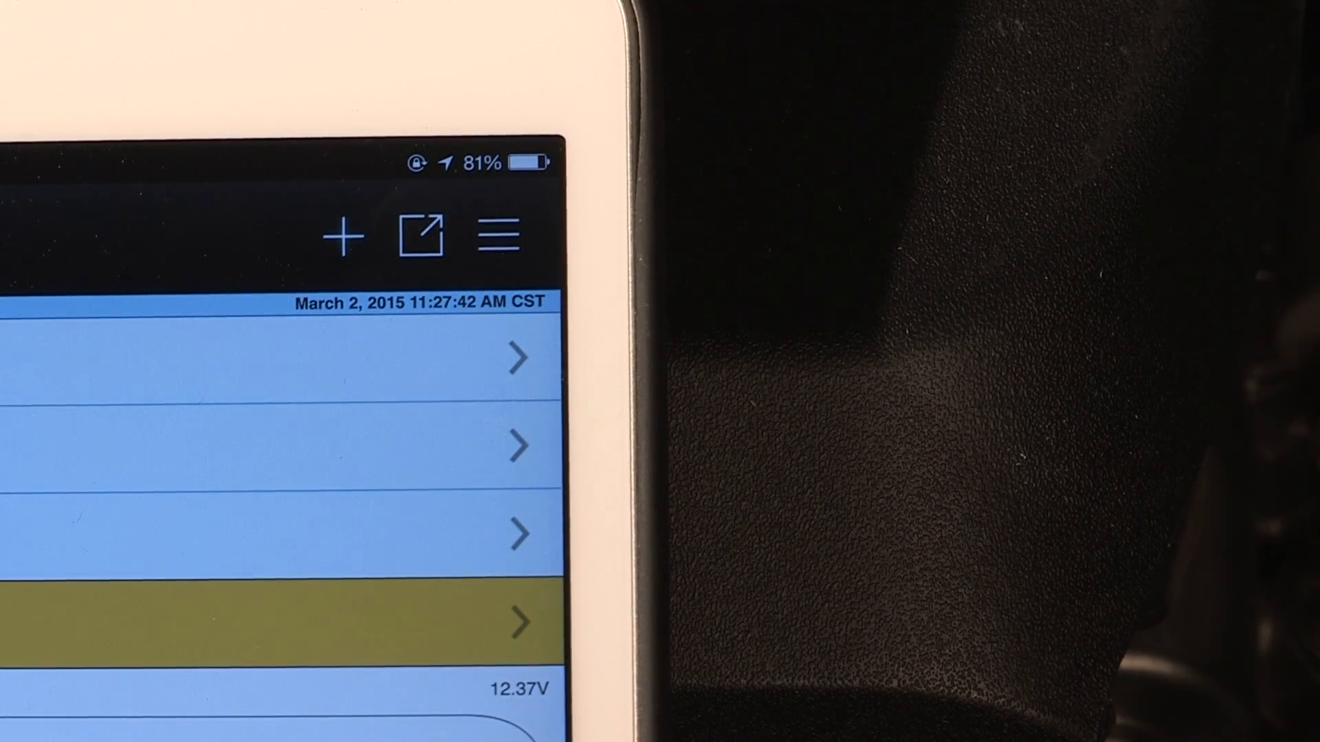
Step: Share the test report via Print and select a printer in Printer Options
left_click(422, 235)
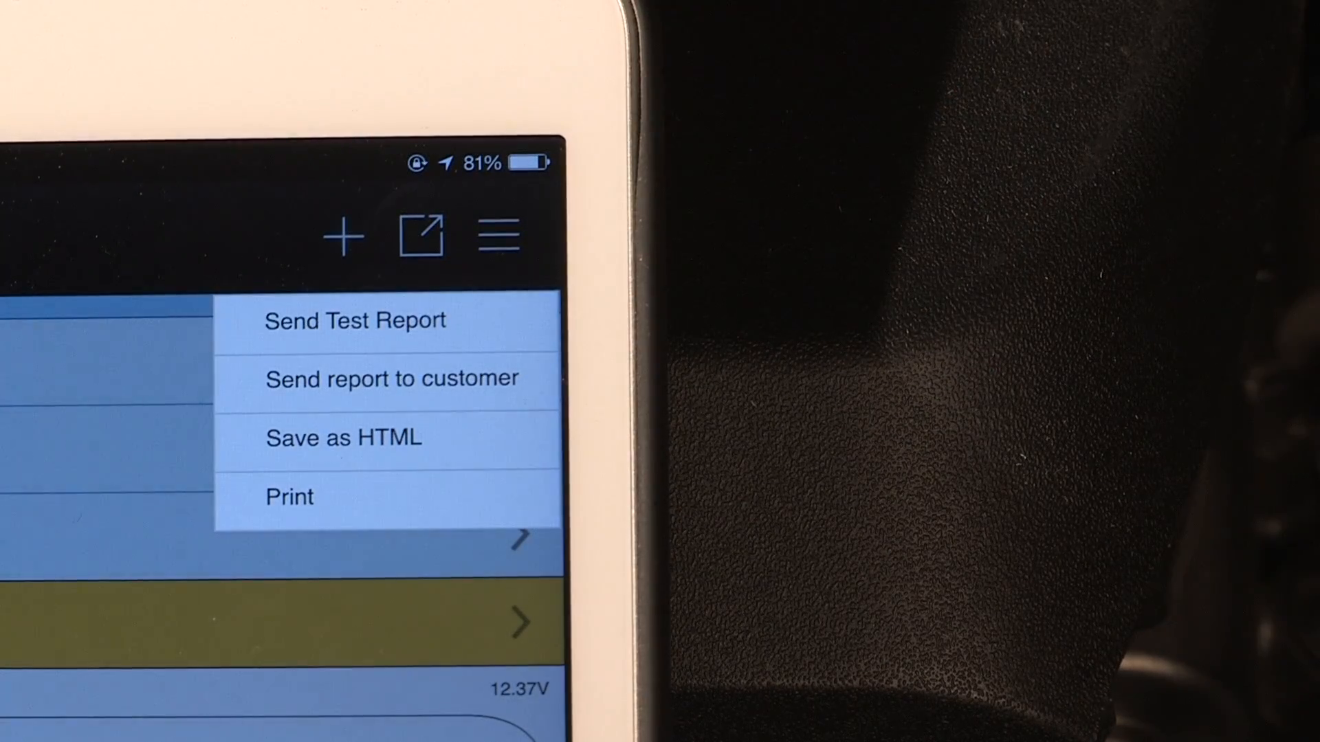
left_click(354, 321)
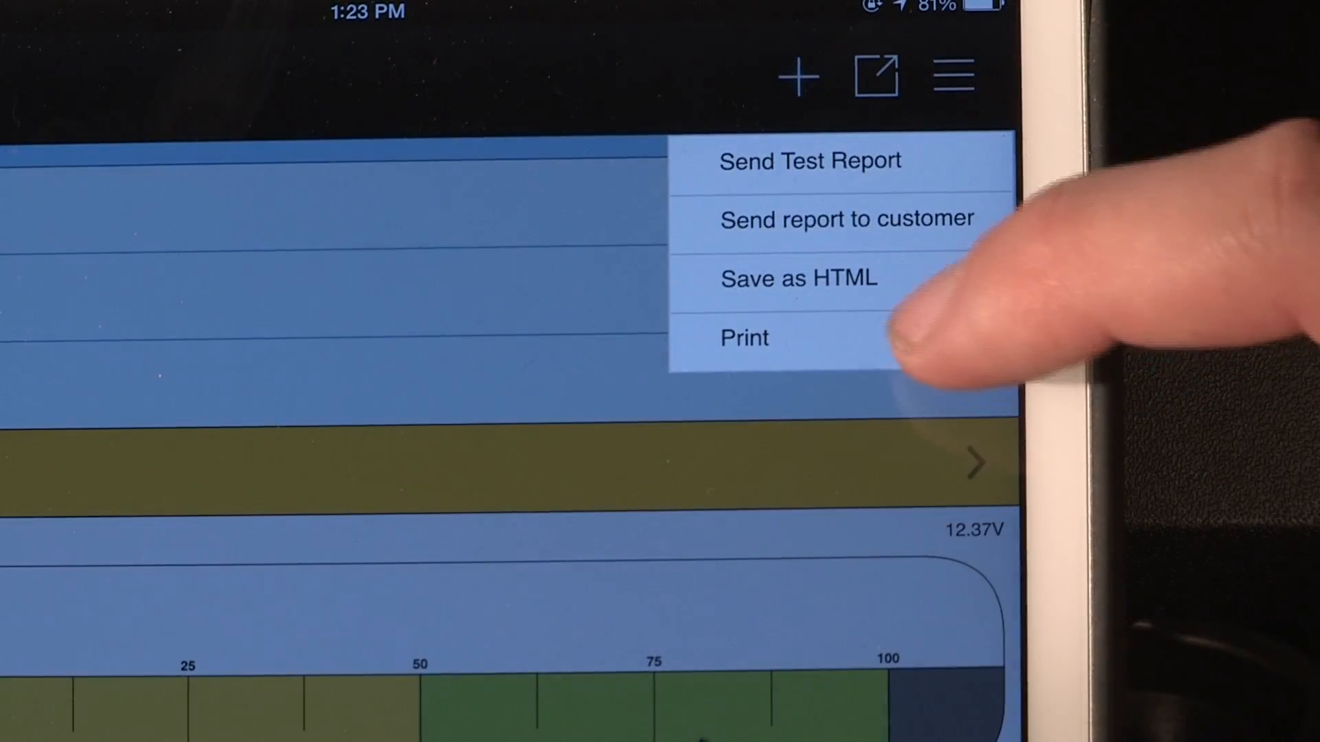
left_click(743, 338)
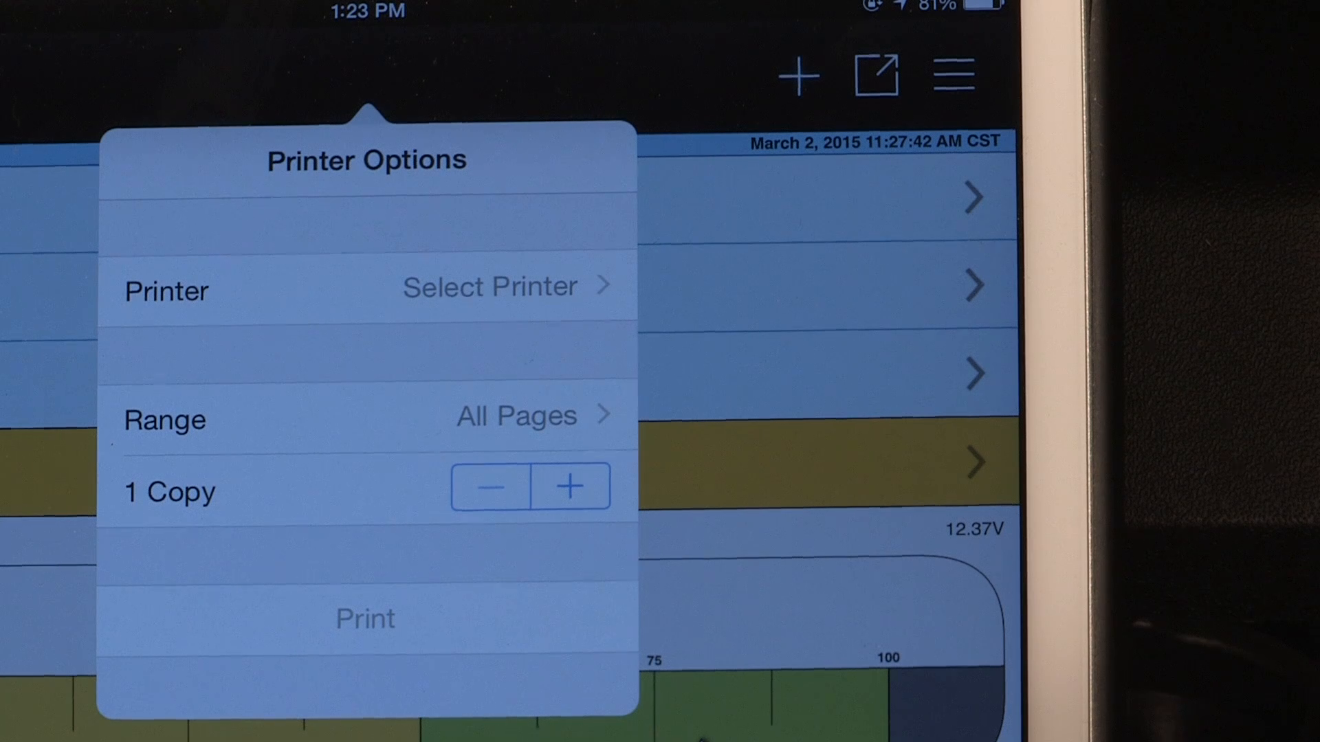
left_click(490, 286)
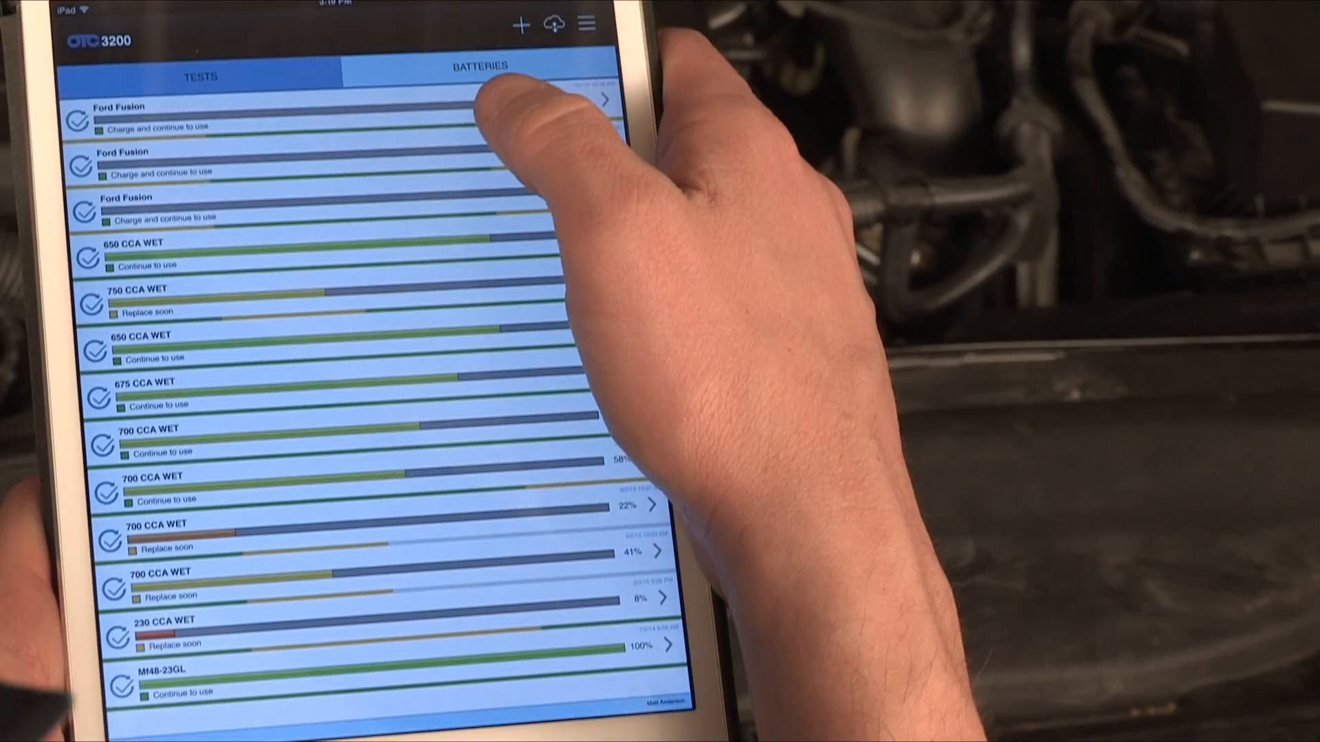
Step: Switch from the Tests list to the Batteries list of saved records
left_click(587, 23)
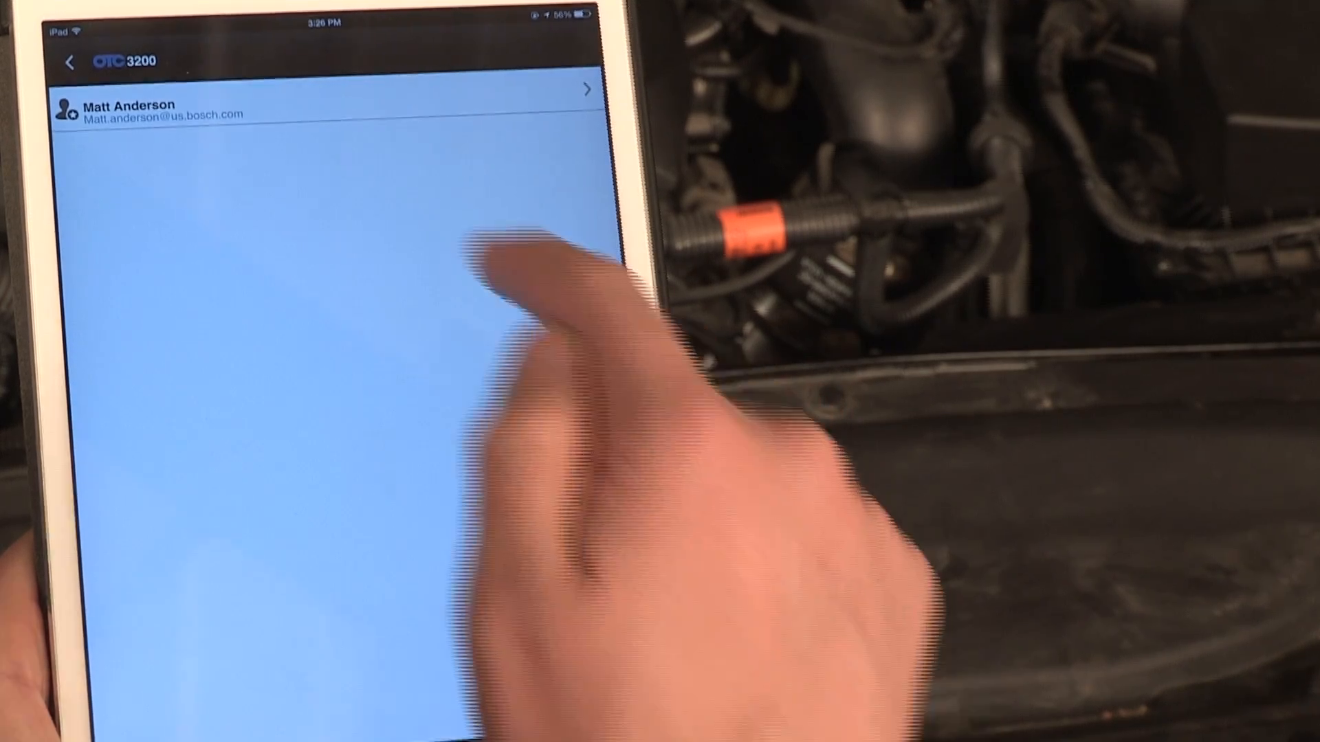
Step: Generate a join code for the company account from the user account, shown as a QR code
left_click(127, 108)
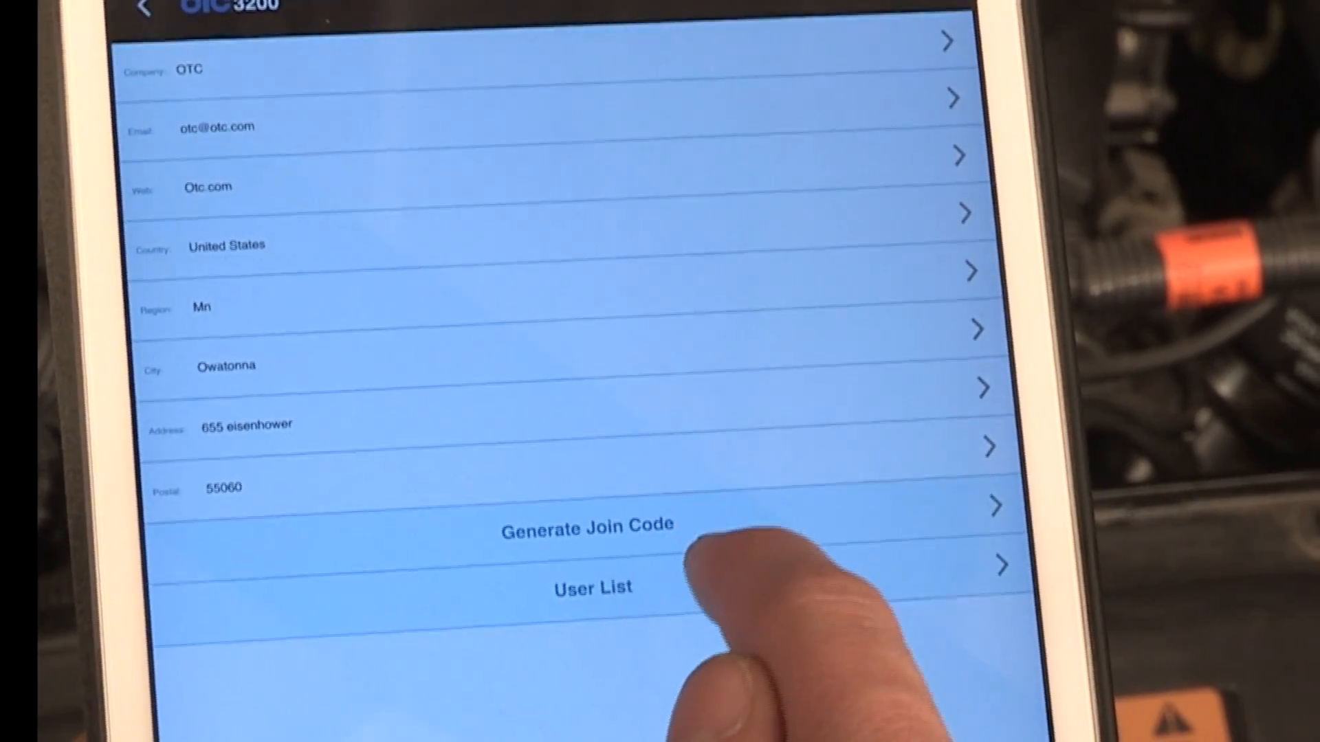
left_click(584, 526)
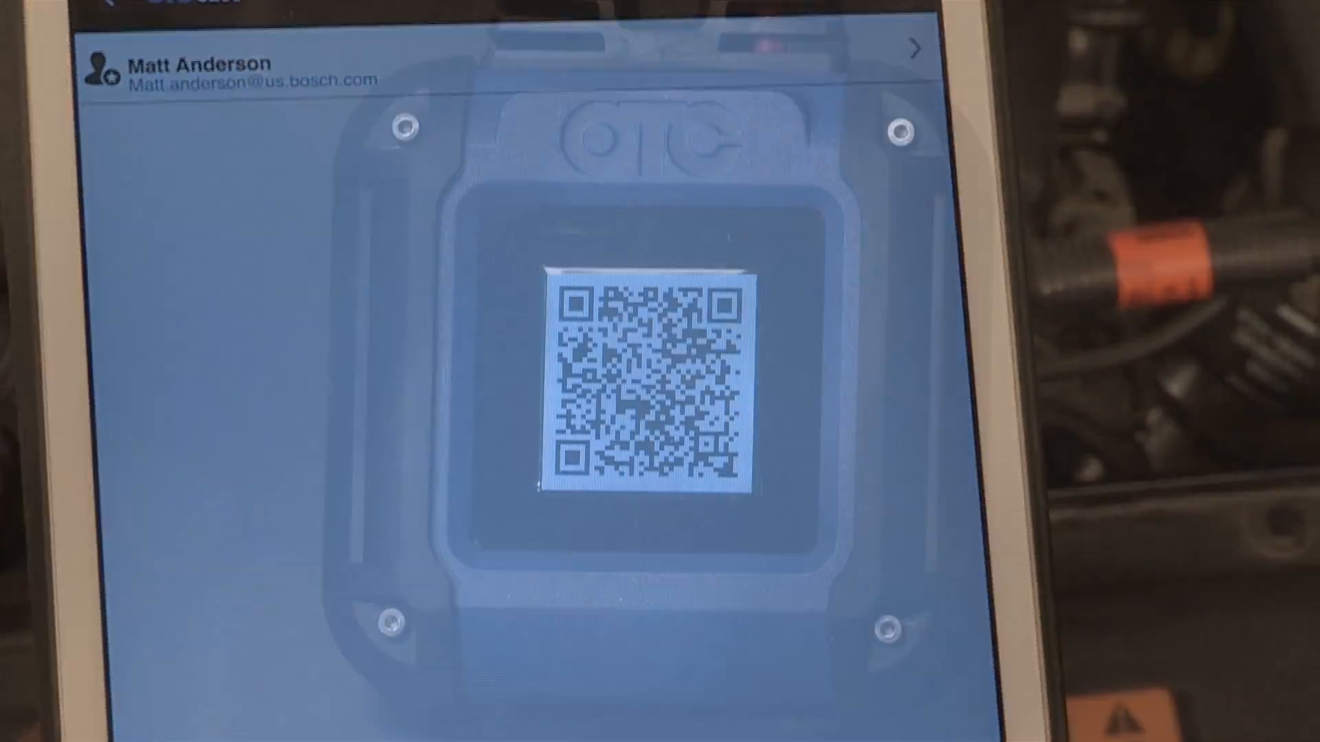